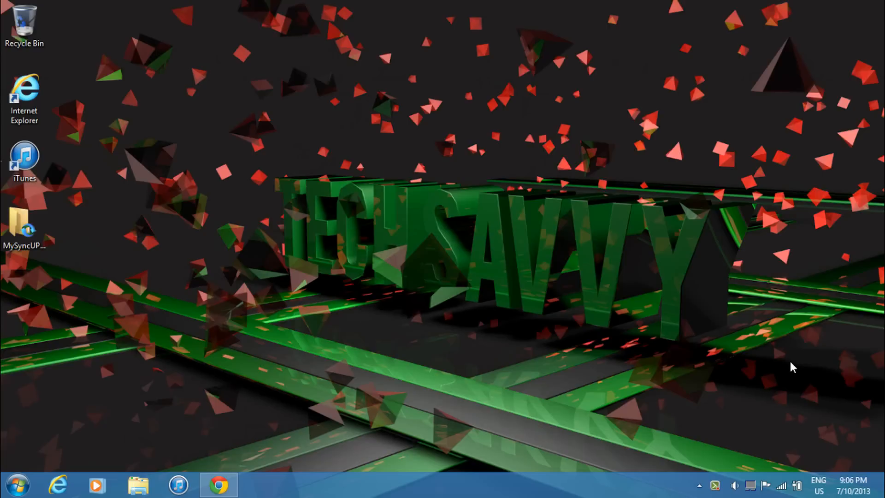
pyautogui.moveTo(292, 356)
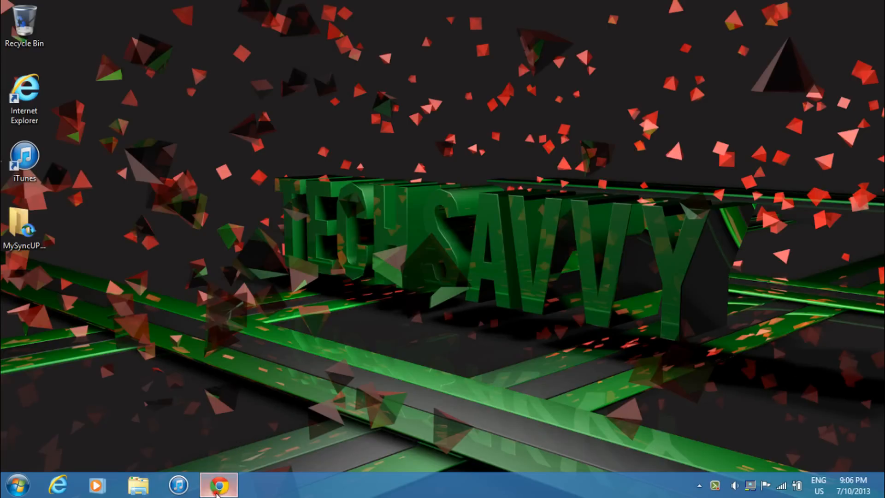
# - Switch to Chrome with the FlixPress site and sign in to the account
pyautogui.click(219, 484)
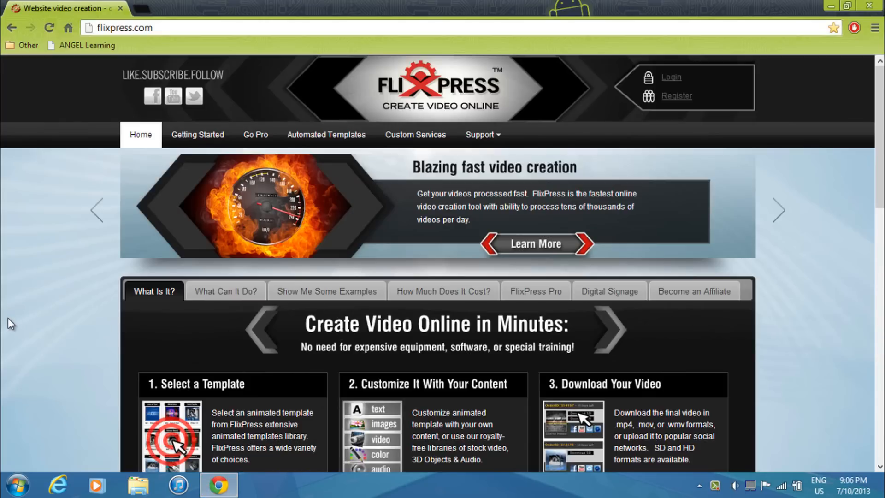
pyautogui.moveTo(530, 123)
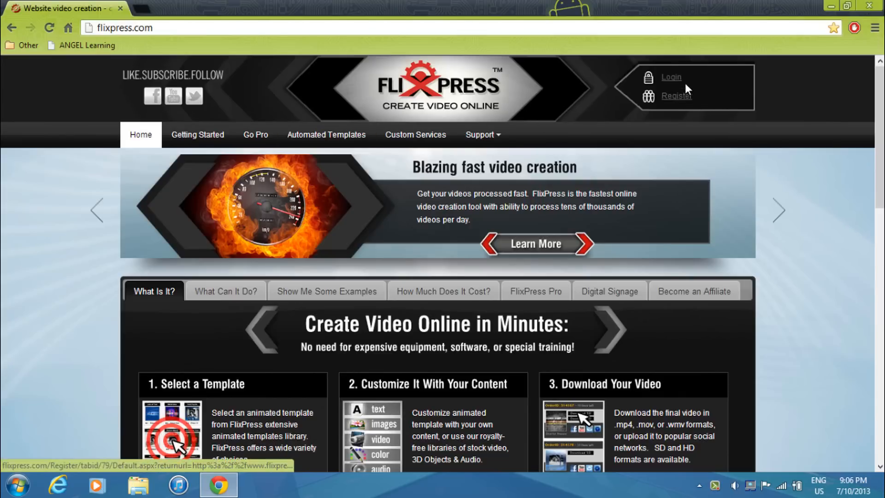
pyautogui.click(671, 77)
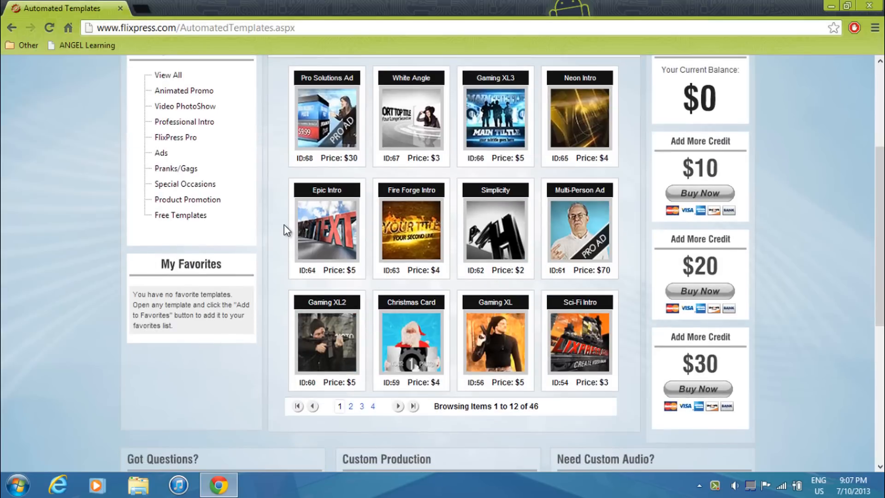
# - Preview the Epic Intro template ($5, 12 s), close it, and filter to Free Templates
pyautogui.click(326, 231)
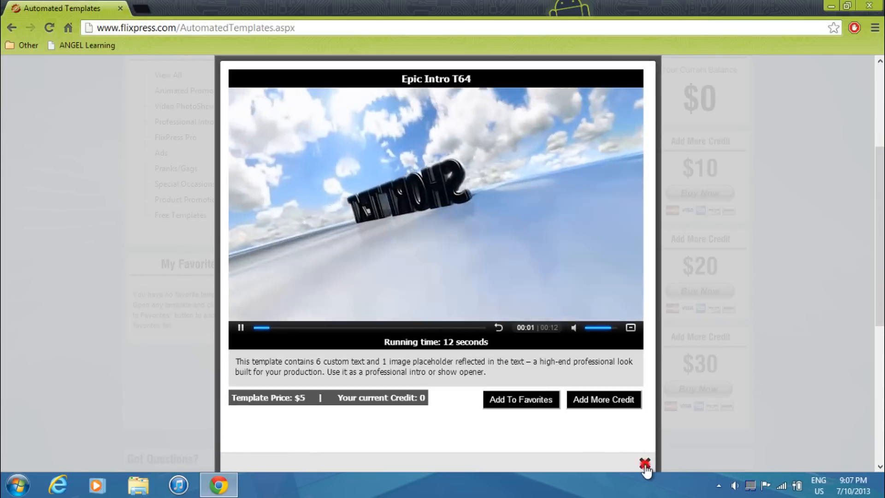
pyautogui.click(644, 464)
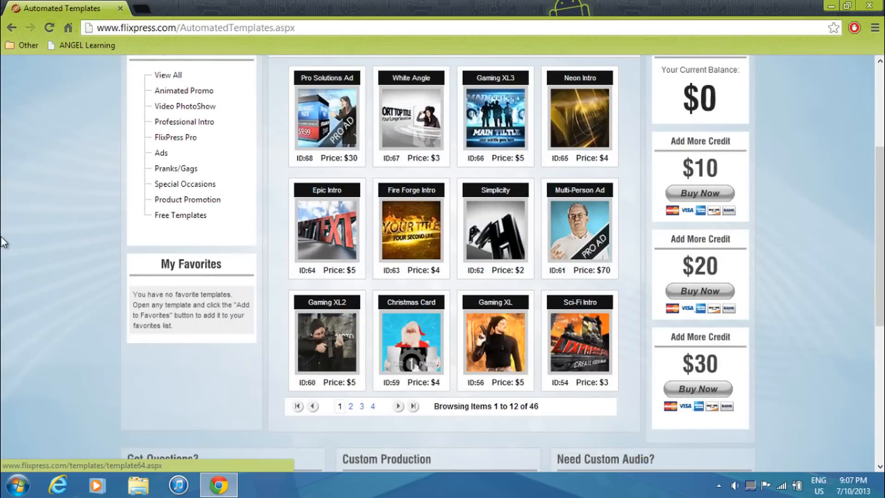
pyautogui.click(179, 395)
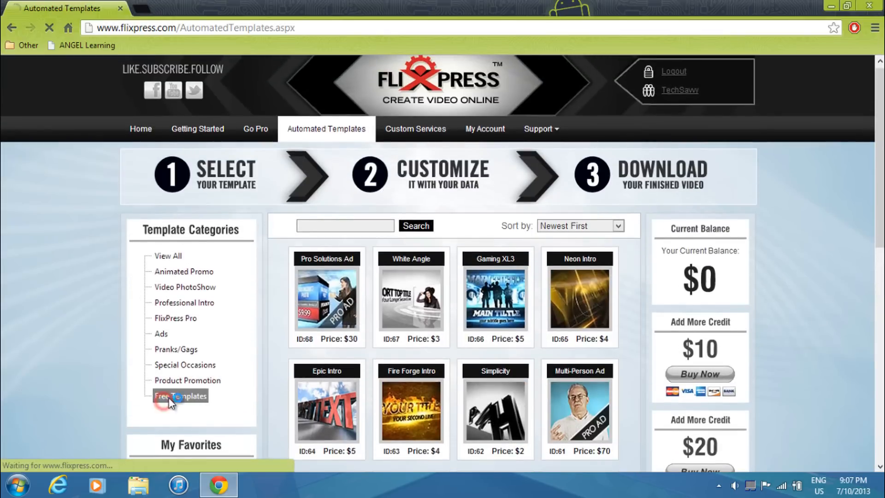
# - Browse the 12 free intro templates such as Love Show and Music Intro, then go to My Account
pyautogui.click(180, 398)
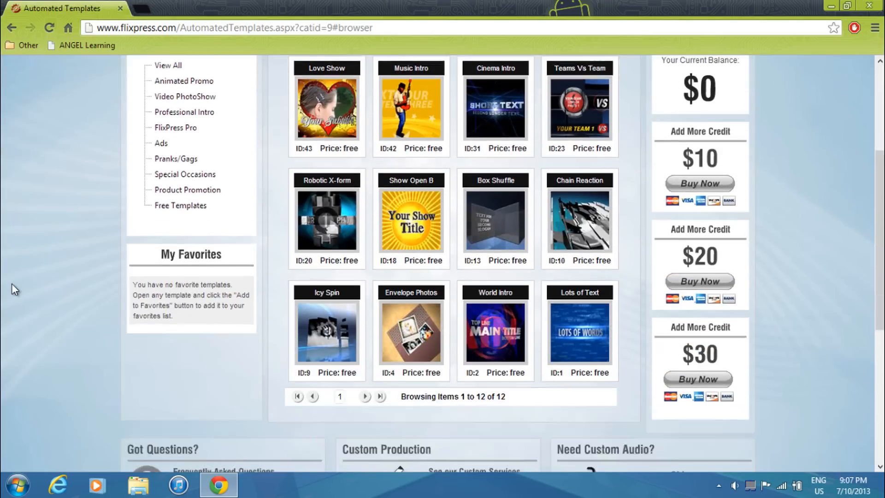
pyautogui.scroll(-3)
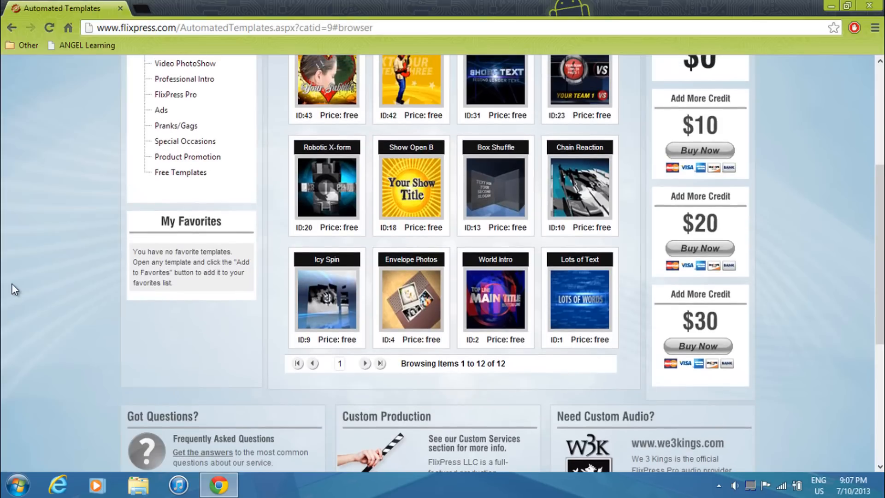
pyautogui.click(579, 187)
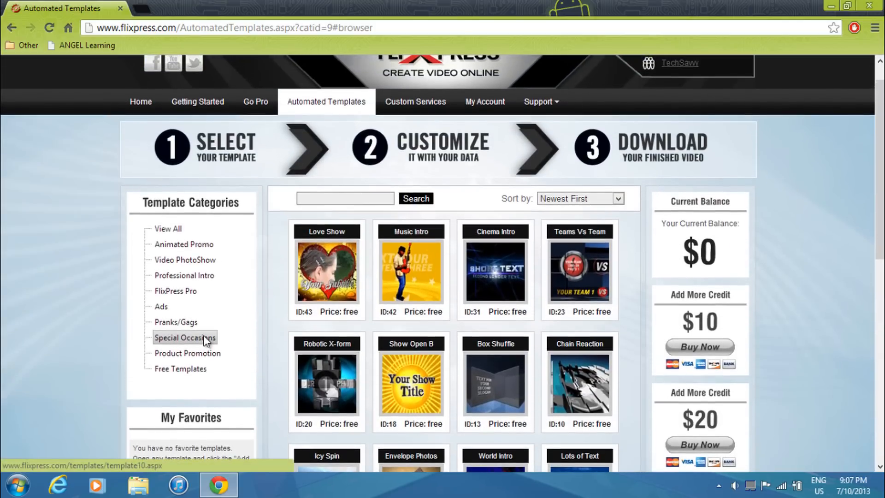
pyautogui.scroll(-3)
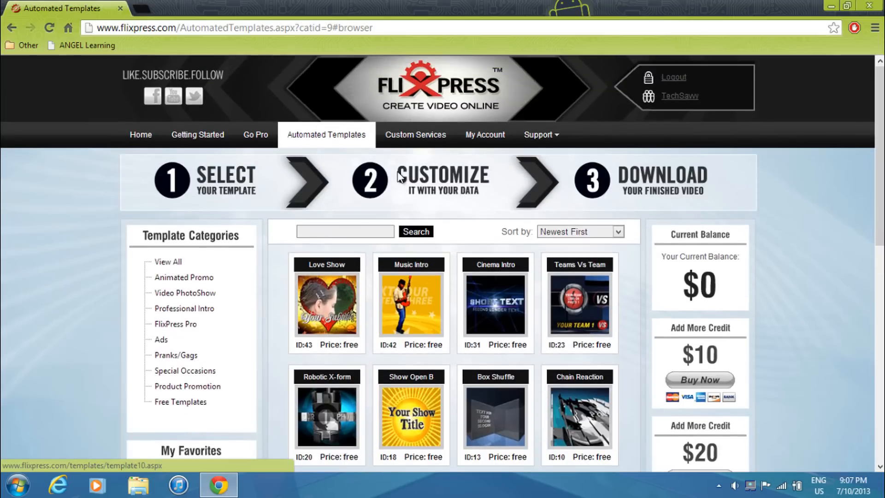
pyautogui.click(484, 134)
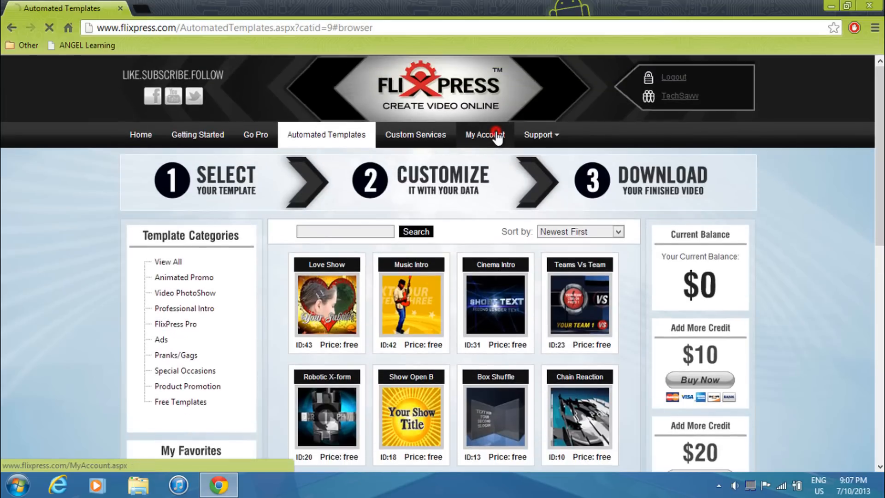
# - Watch the preview of completed order 2471343 under Orders, close it, and return Home
pyautogui.click(483, 134)
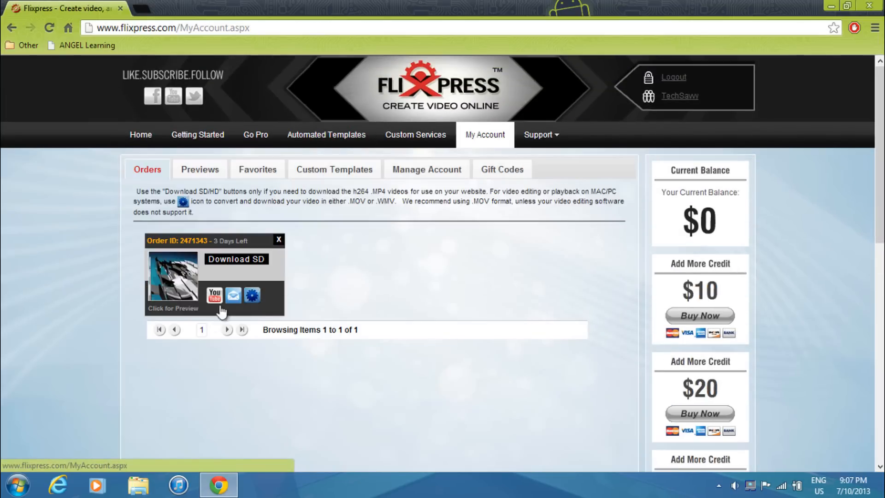
pyautogui.click(172, 276)
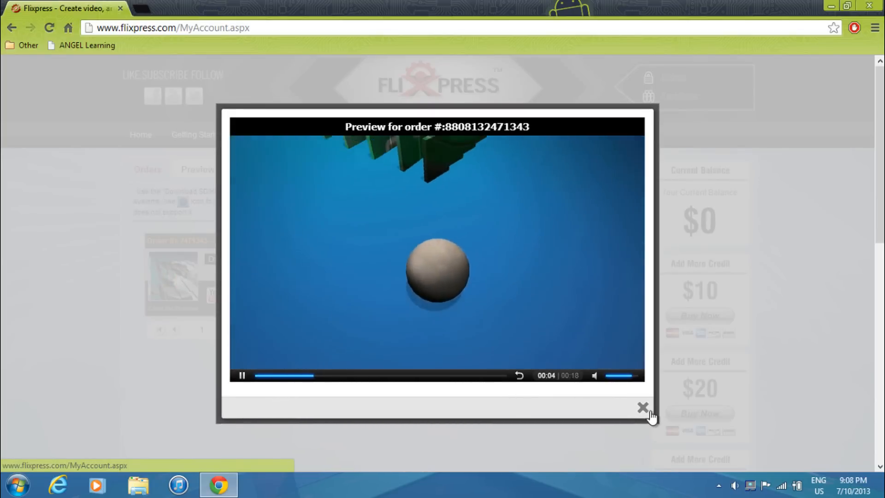
pyautogui.click(643, 406)
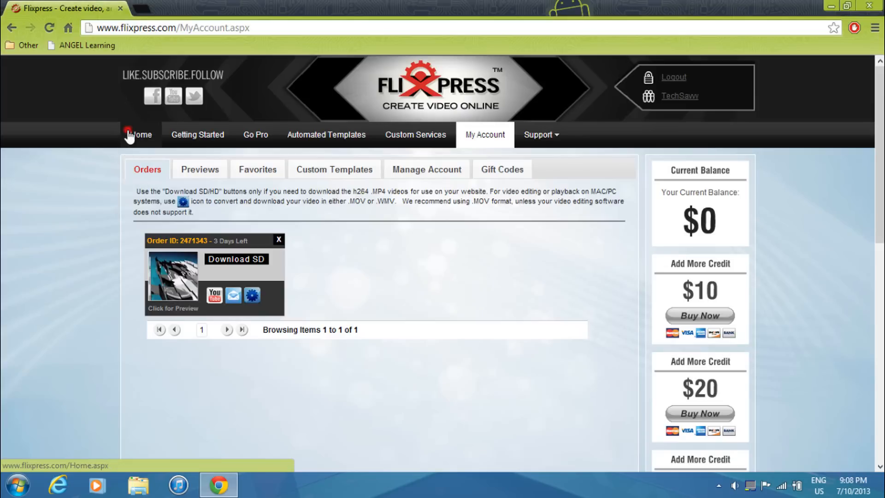
pyautogui.click(140, 135)
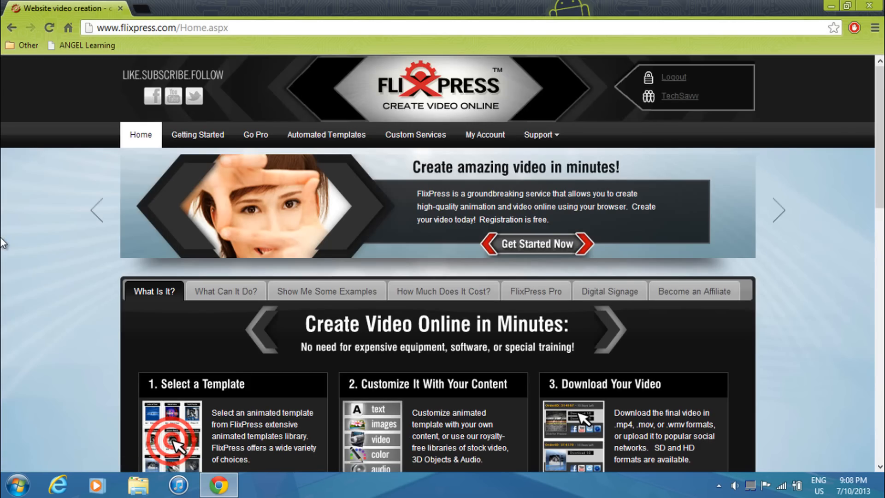